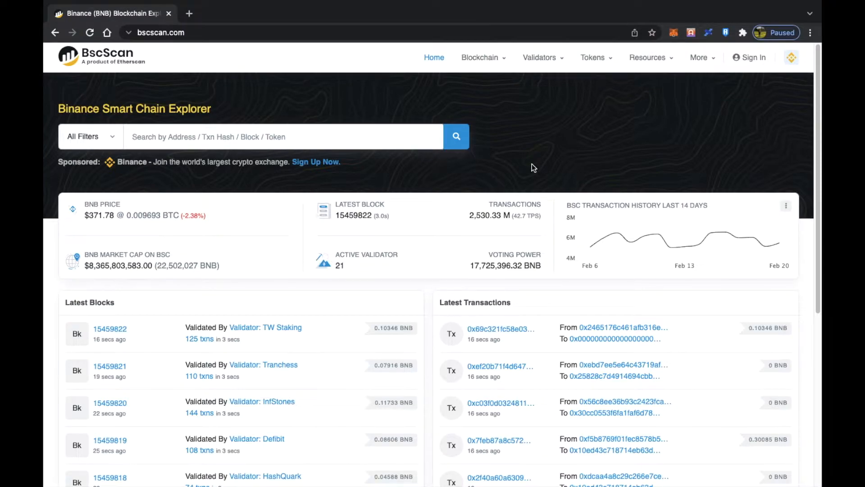
mouse_move(237, 65)
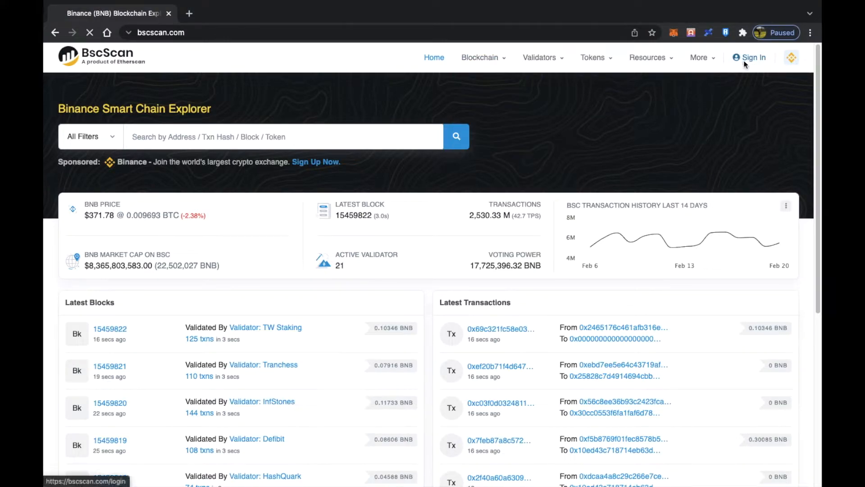
Sign in, go to the API-KEYs section and start adding a new API key.
left_click(752, 57)
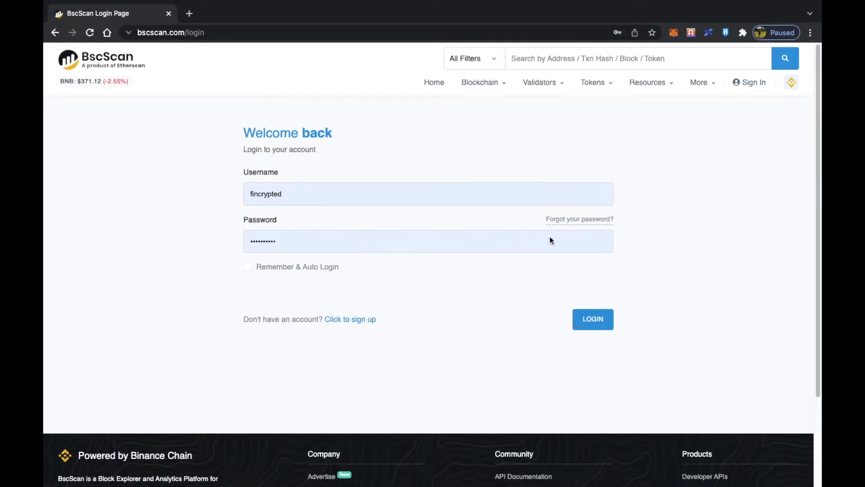
mouse_move(397, 287)
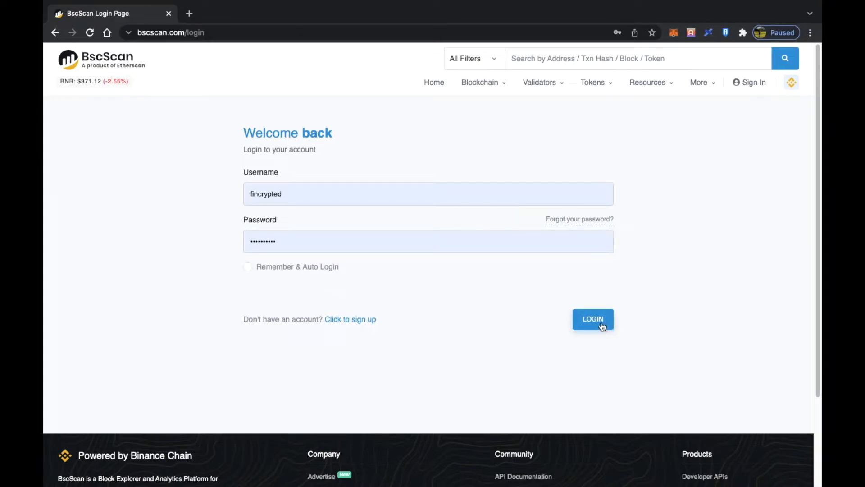
left_click(593, 319)
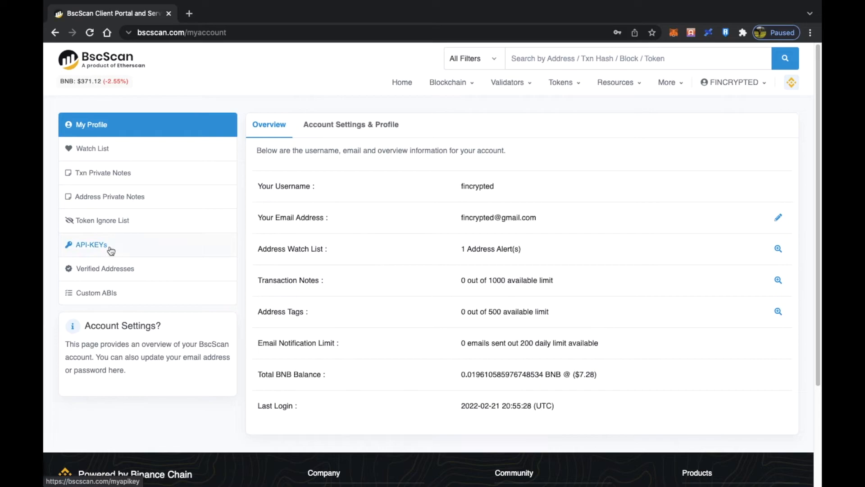
left_click(89, 244)
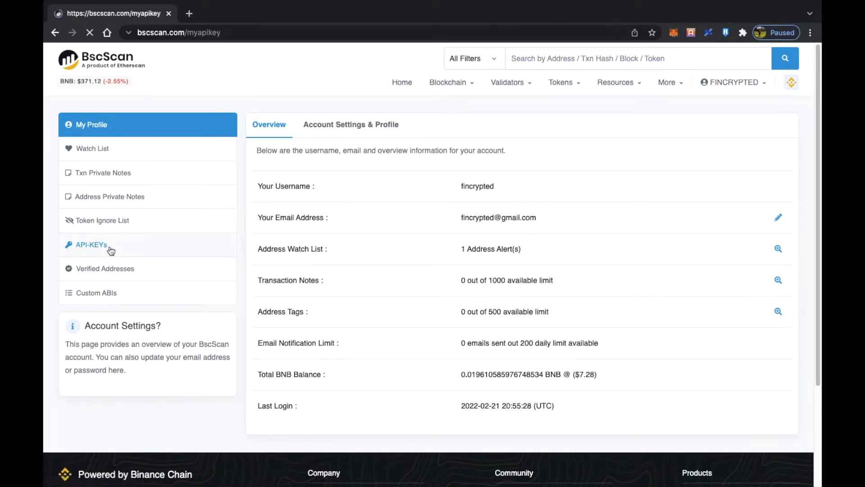
left_click(89, 244)
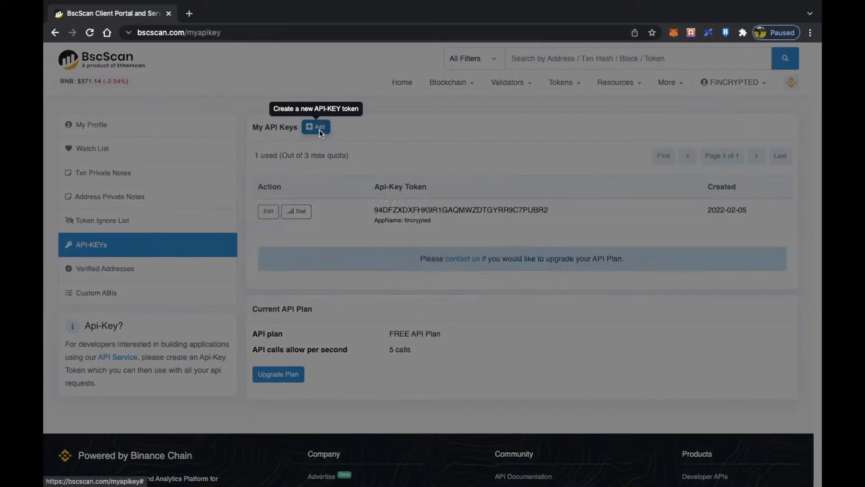
left_click(315, 126)
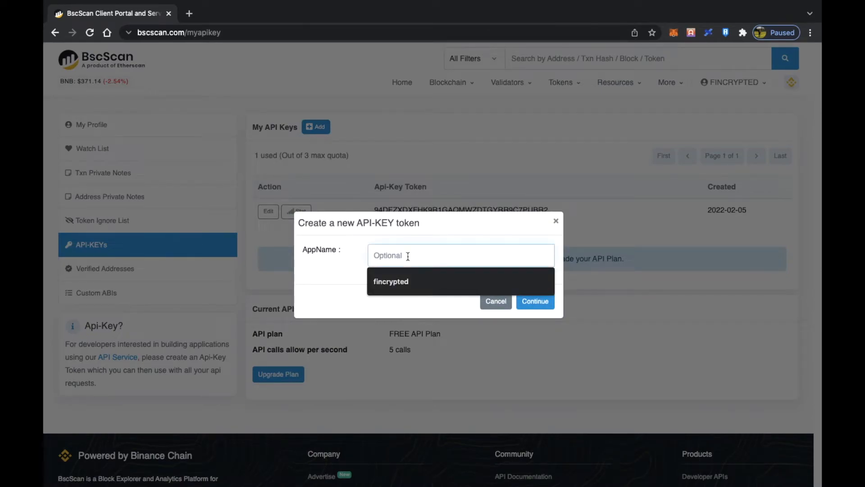
Name the new API key's app 'fincrypted1' and confirm its creation.
type("fincrypted1")
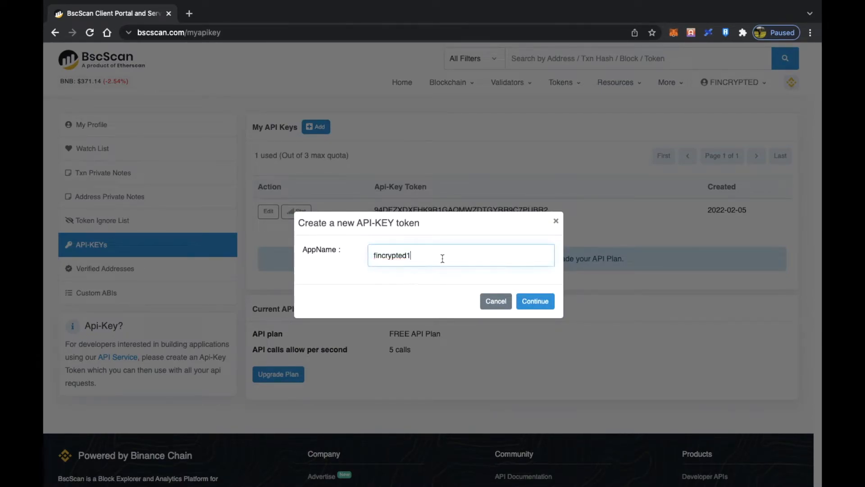
left_click(533, 301)
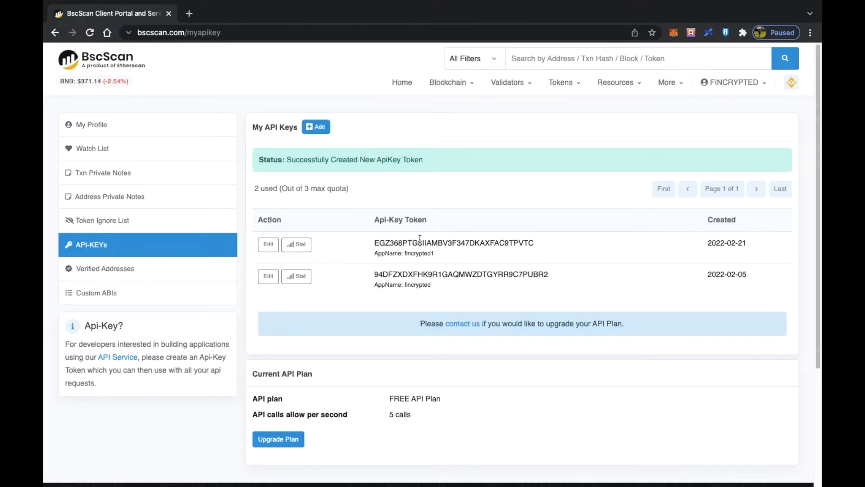
mouse_move(705, 282)
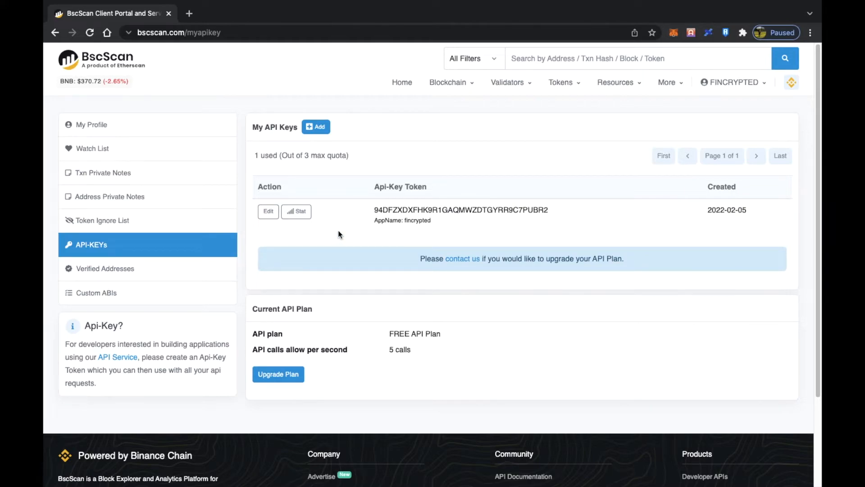
Show the API key's usage statistics with the time range set to Last 2 Weeks.
left_click(297, 211)
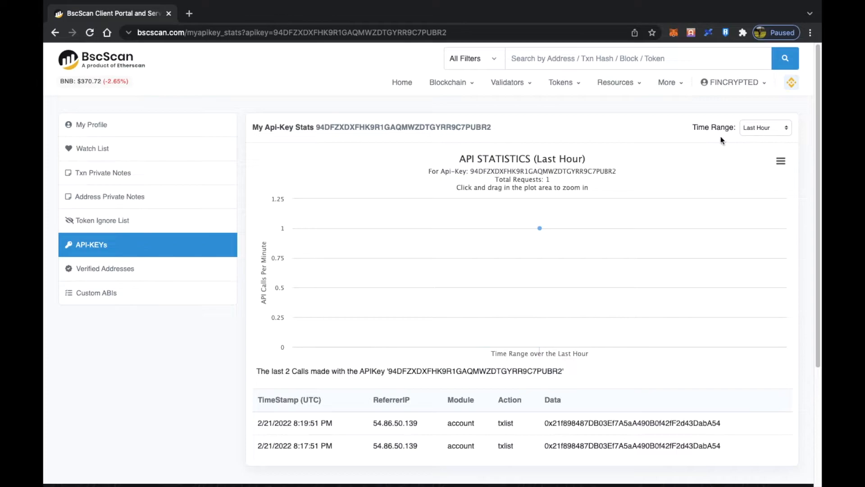
left_click(766, 127)
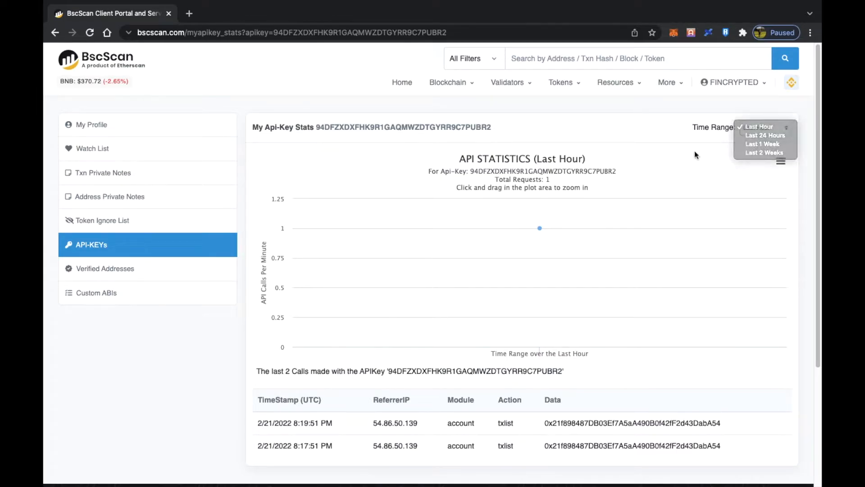
mouse_move(765, 153)
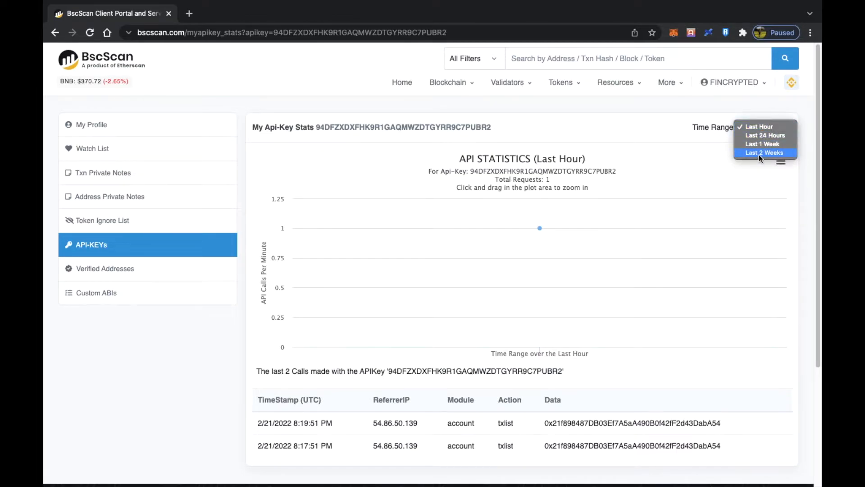
left_click(763, 153)
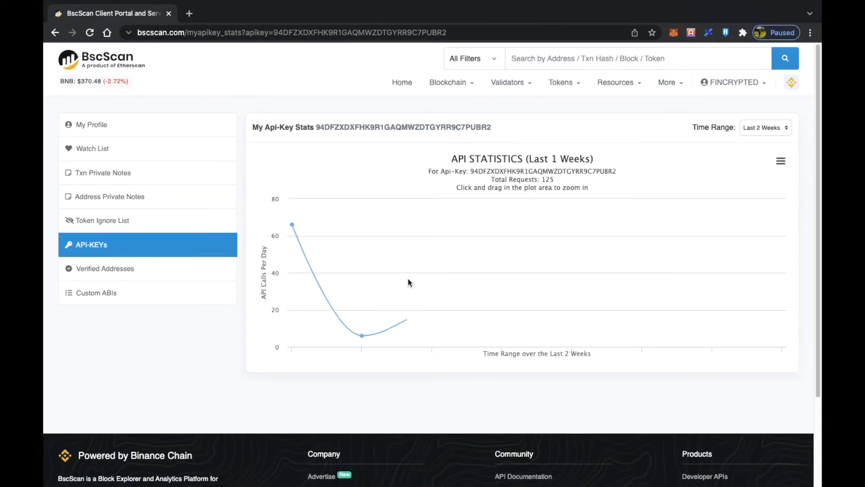